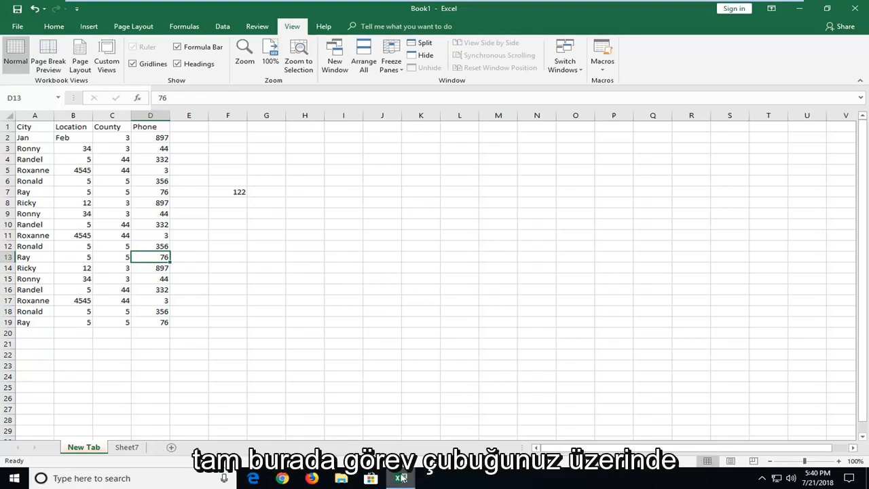
Launch a second, separate Excel instance from the taskbar jump list
{"action": "right_click", "coordinate": [401, 477]}
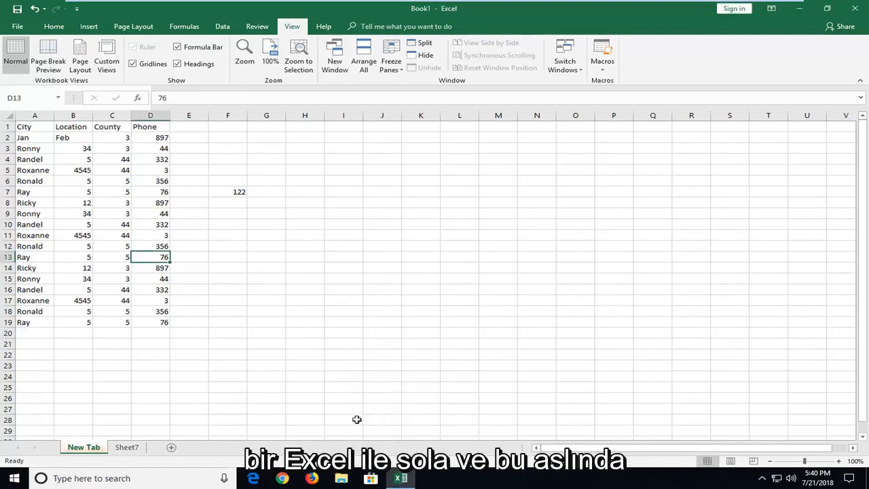
{"action": "left_click", "coordinate": [17, 26]}
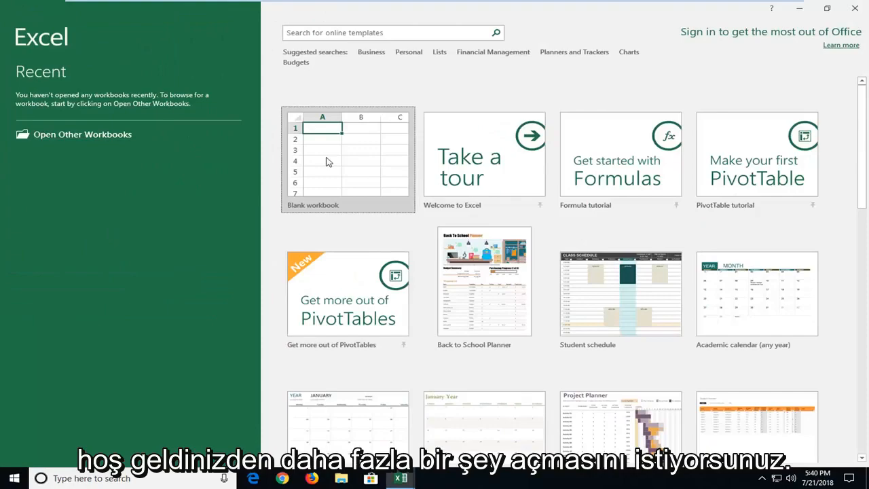
Start a new blank workbook so it sits beside Book1
{"action": "left_click", "coordinate": [347, 160]}
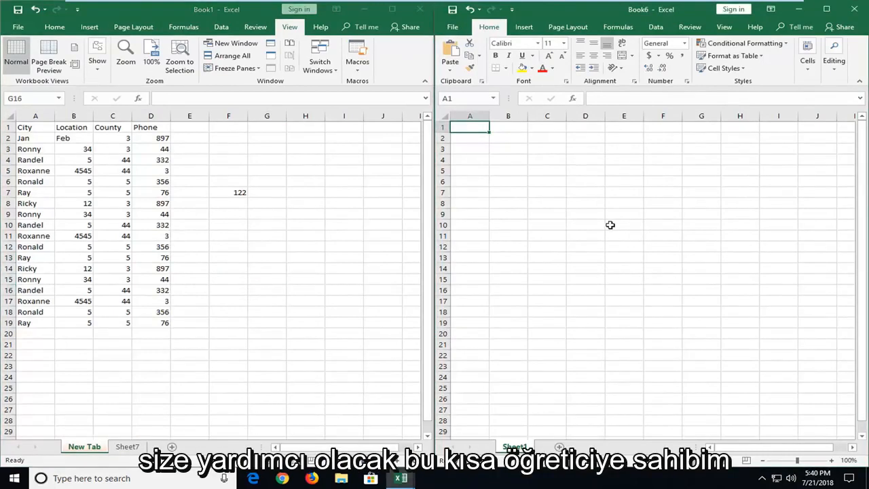
{"action": "mouse_move", "coordinate": [535, 230]}
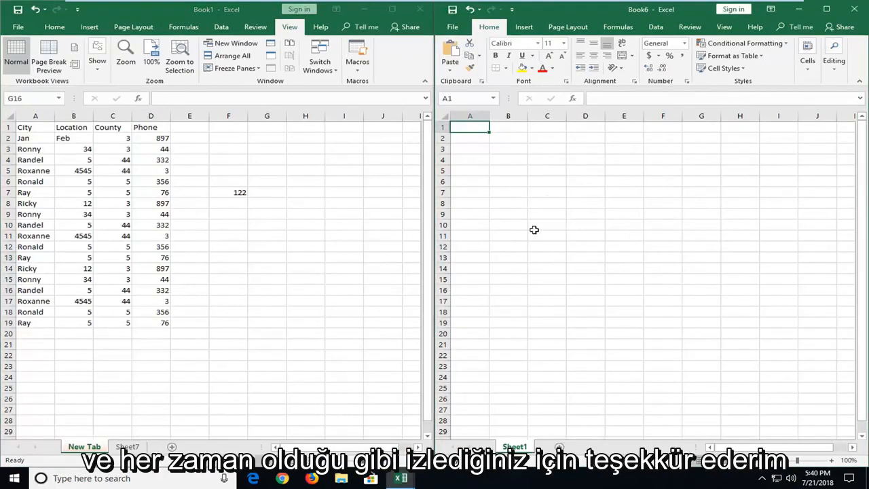
{"action": "mouse_move", "coordinate": [538, 214]}
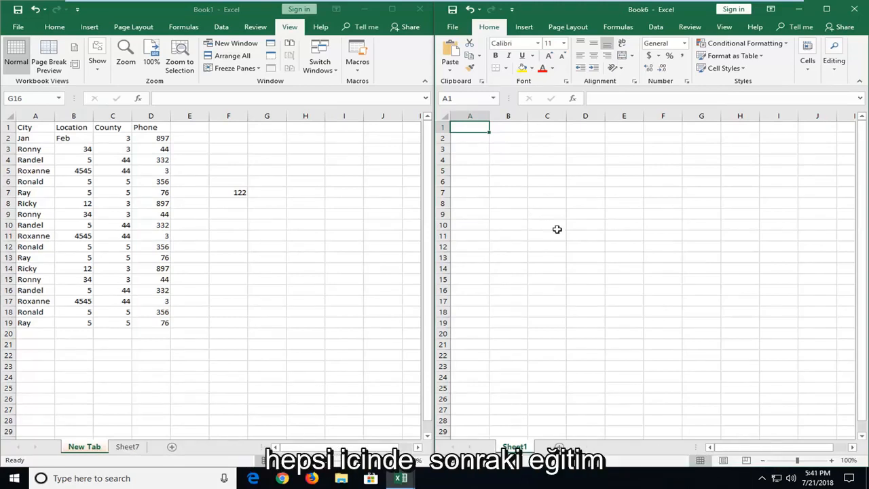
{"action": "mouse_move", "coordinate": [680, 223]}
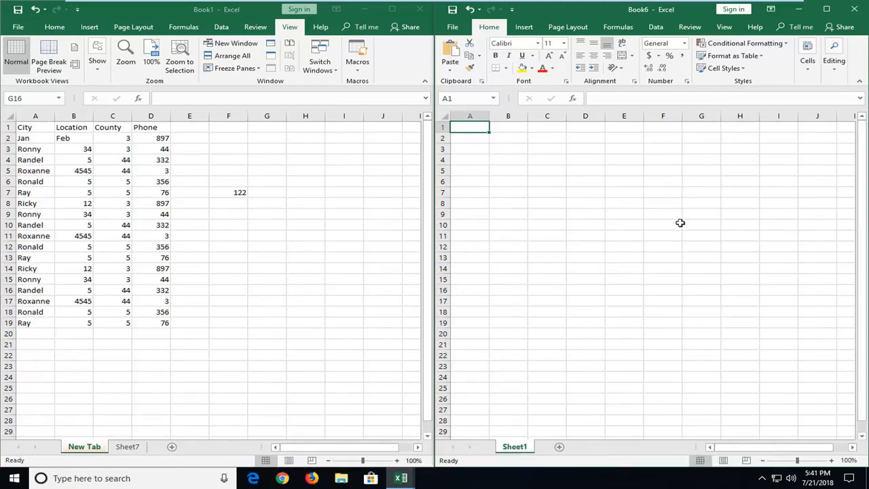